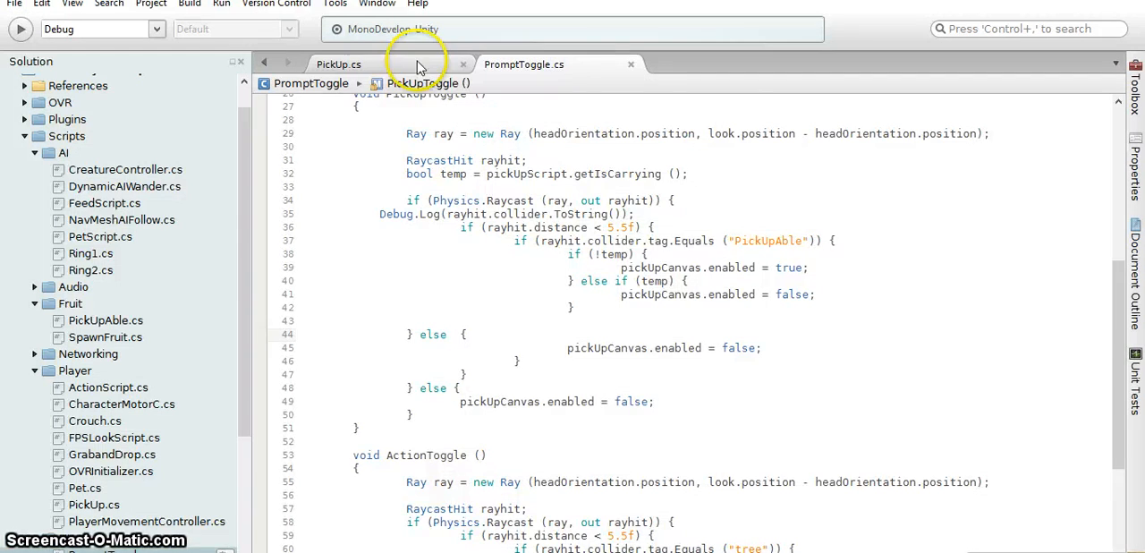
Step: Review PickUp.cs's public getIsCarrying() method returning isCarrying, then deselect it
left_click(338, 65)
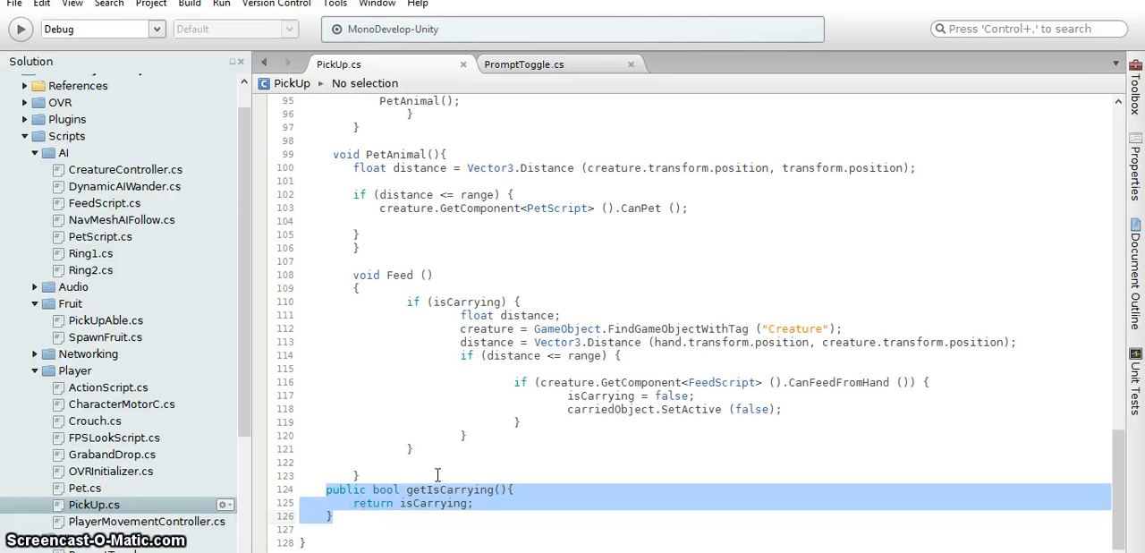
left_click(415, 490)
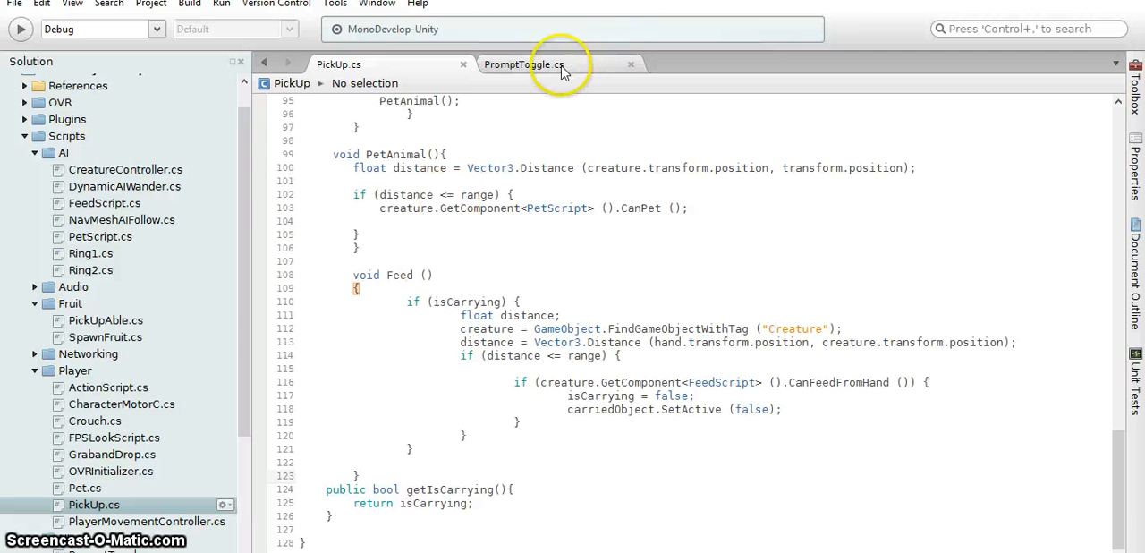
Step: Scroll through PromptToggle.cs's PickUpToggle() method and class fields back to the top
left_click(522, 65)
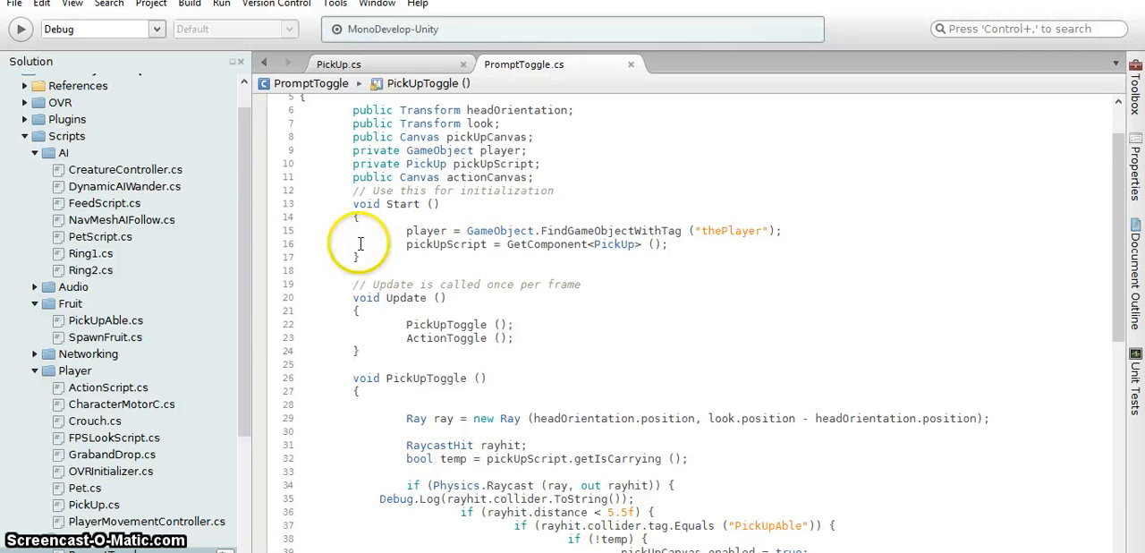
scroll("down", 3)
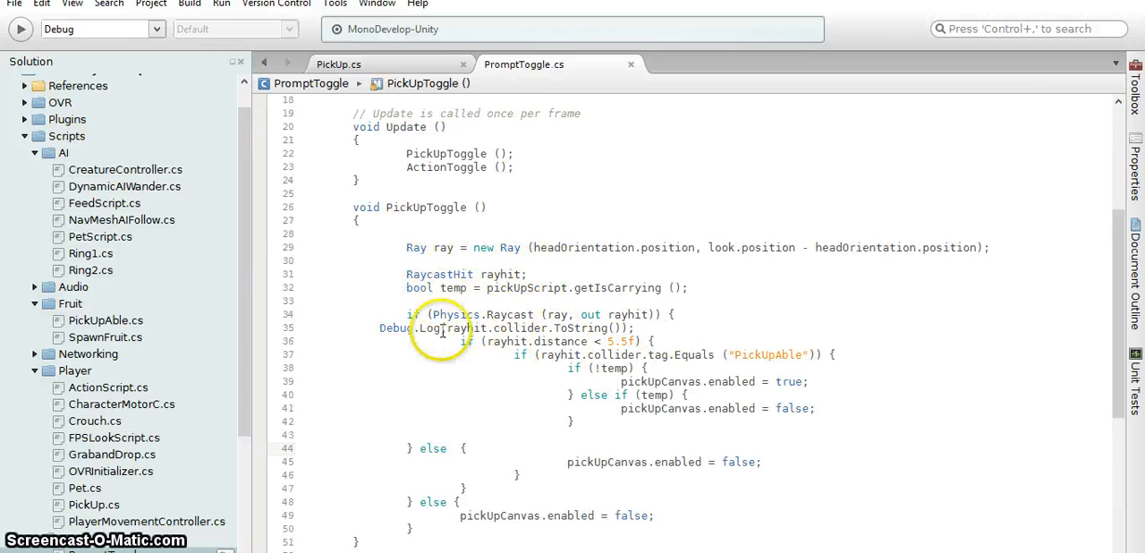
scroll("down", 3)
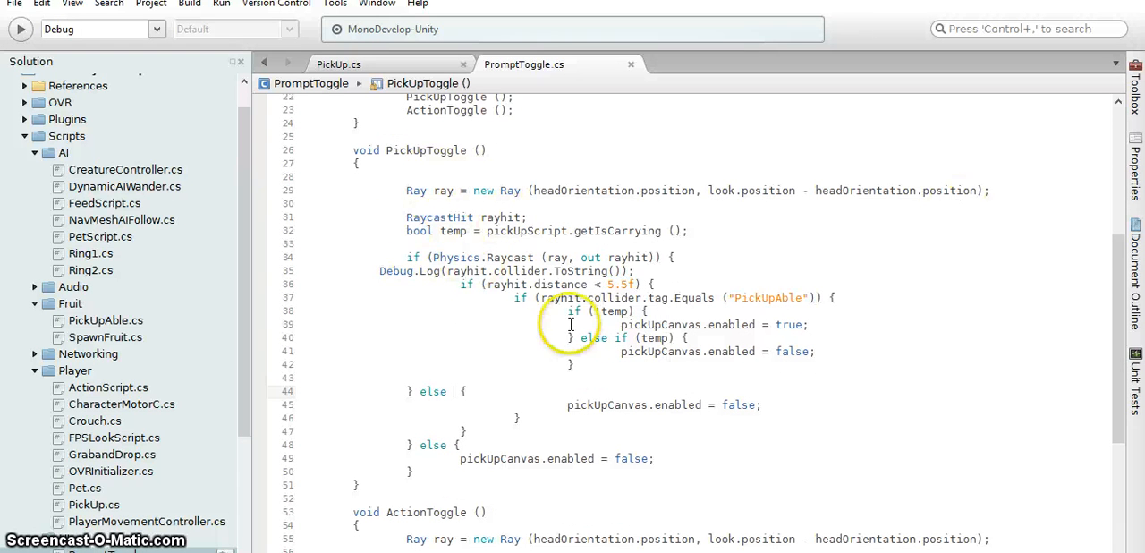
mouse_move(591, 297)
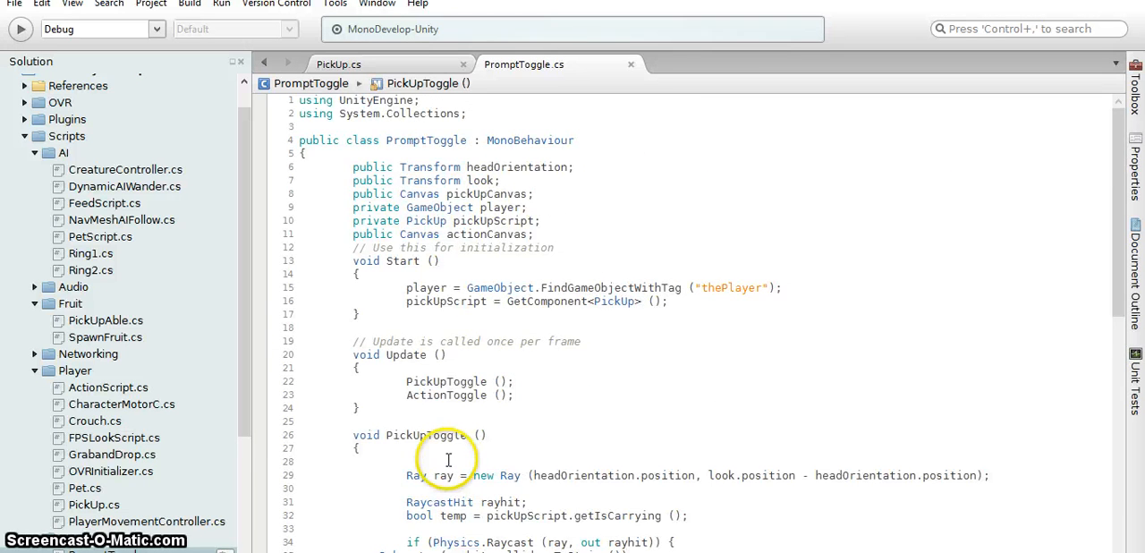
scroll("down", 3)
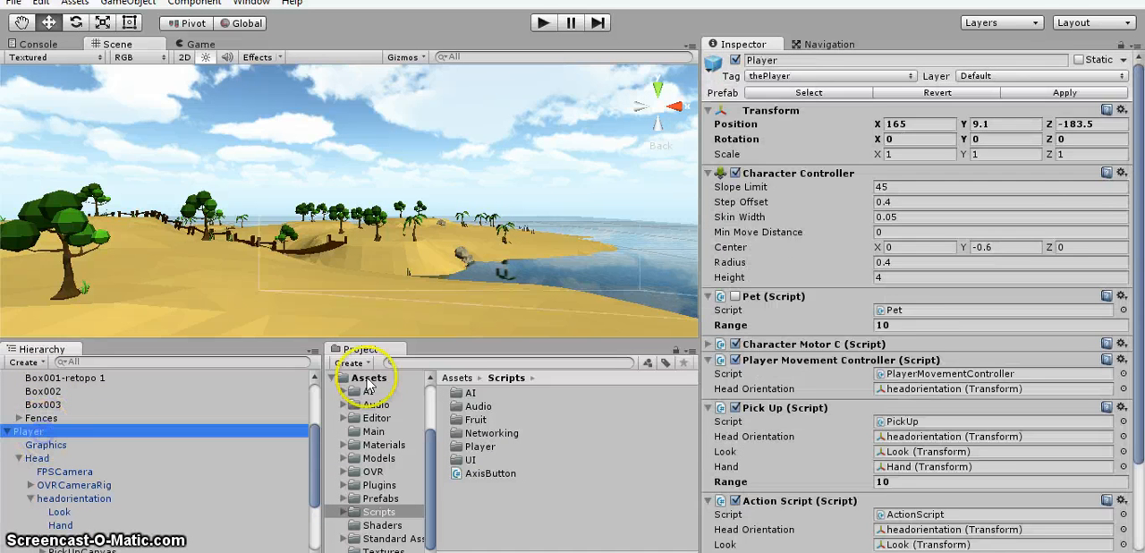
Step: Check Prompt Toggle's headorientation, look and canvas references, then reveal PickUpCanvas's Button and Text children
scroll("down", 3)
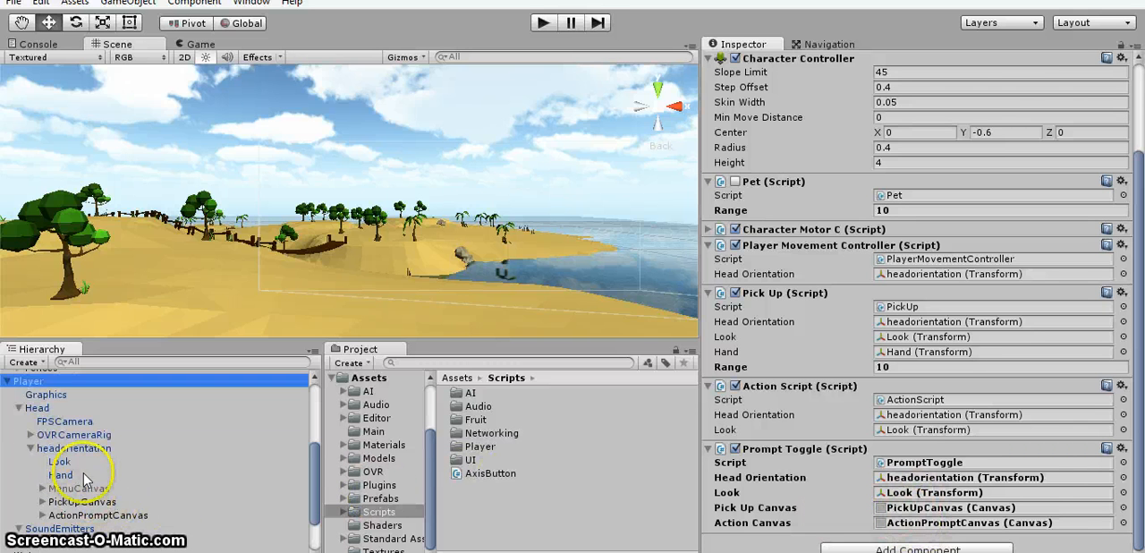
left_click(73, 448)
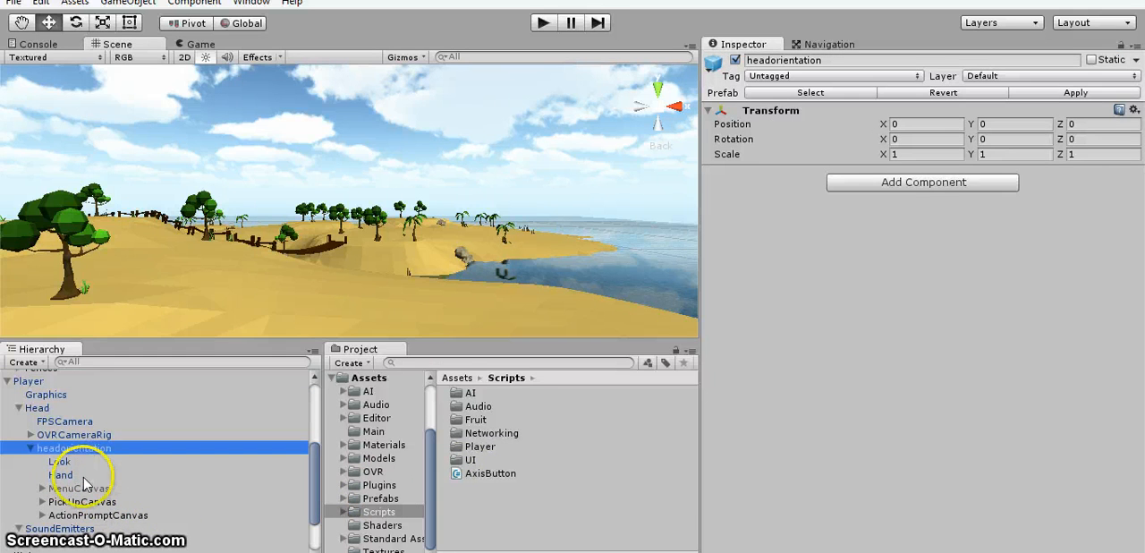
left_click(83, 501)
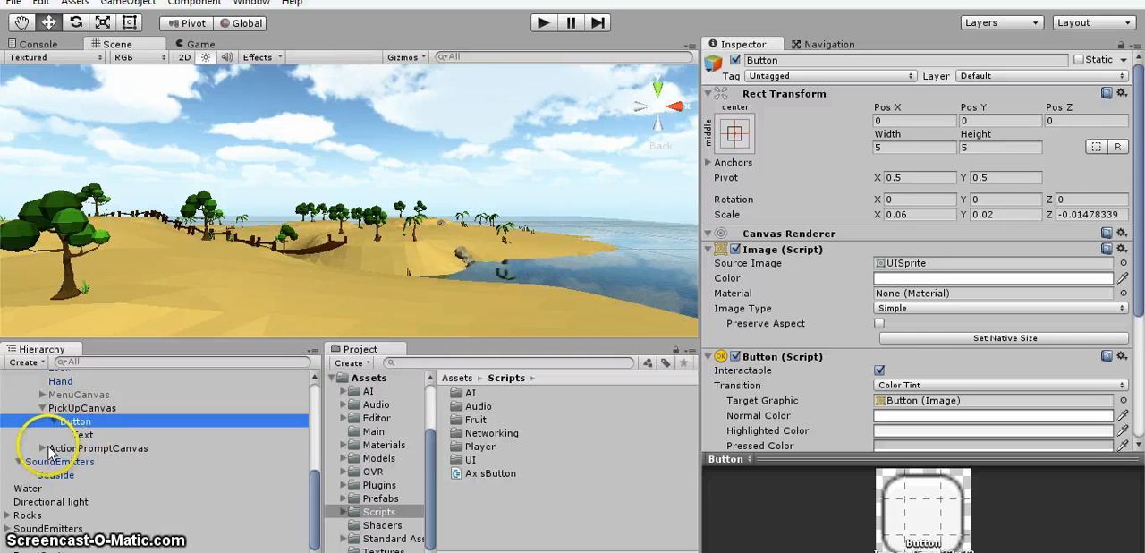
Step: Expand ActionPromptCanvas and inspect the PickUpCanvas and its Button settings
left_click(101, 447)
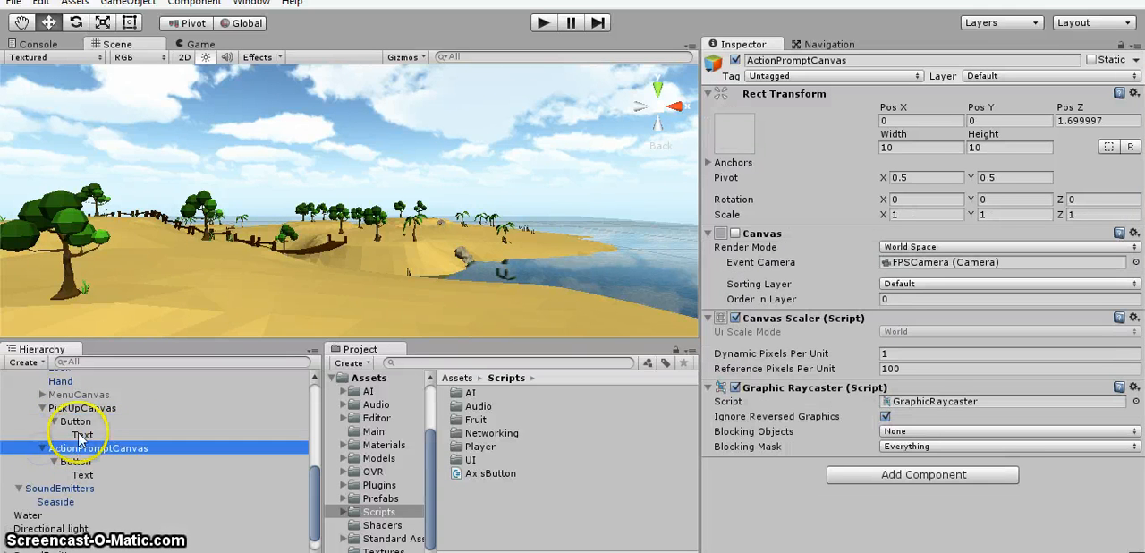
left_click(76, 421)
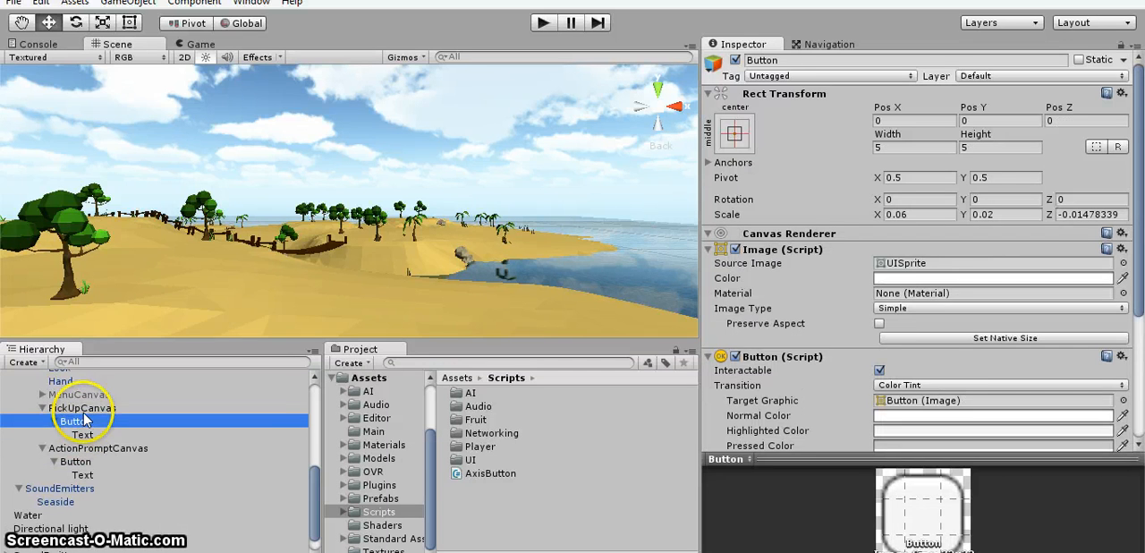
left_click(82, 408)
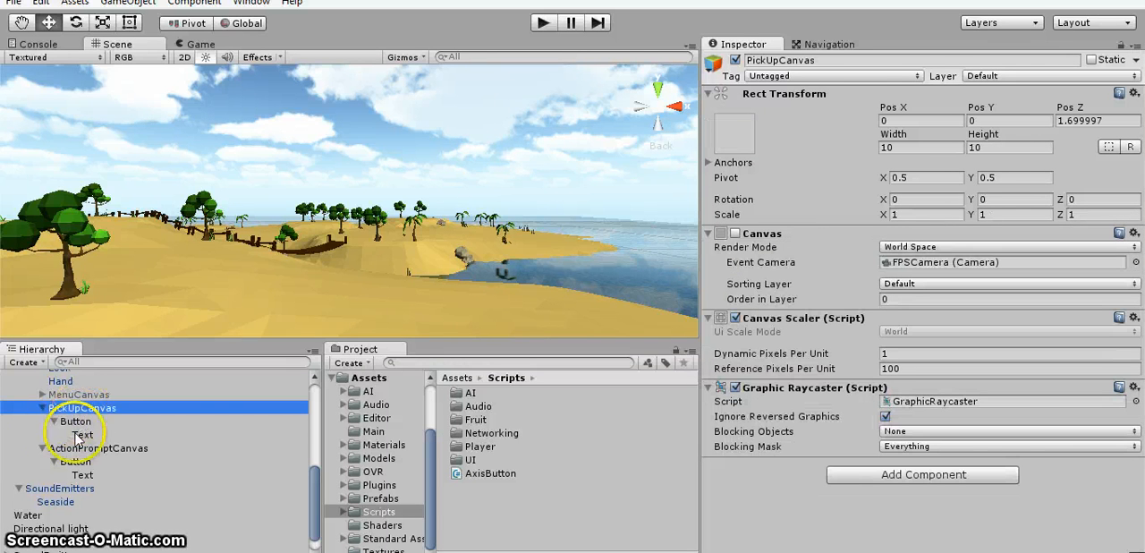
left_click(75, 420)
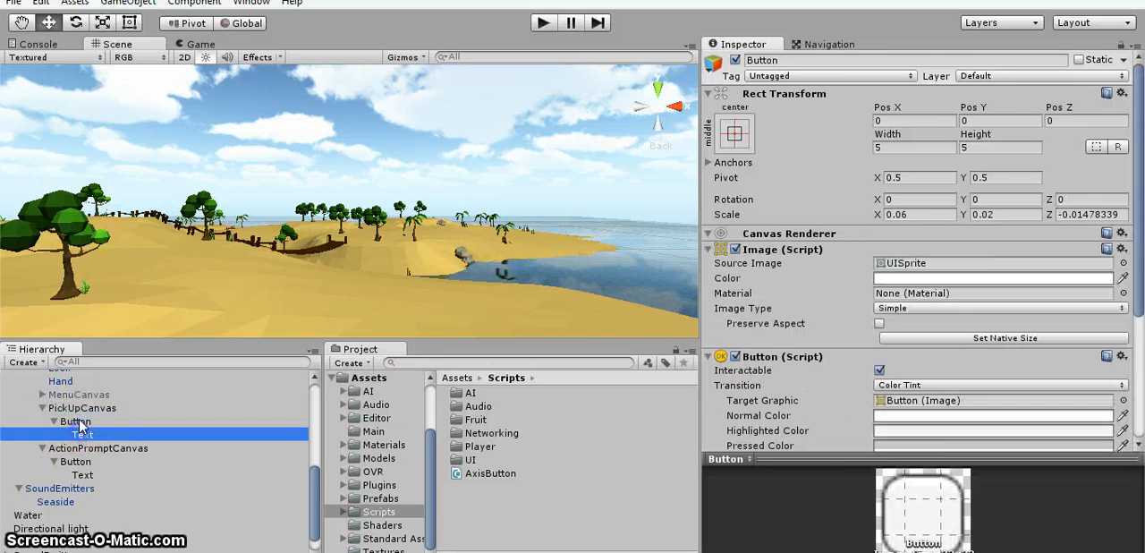
left_click(82, 408)
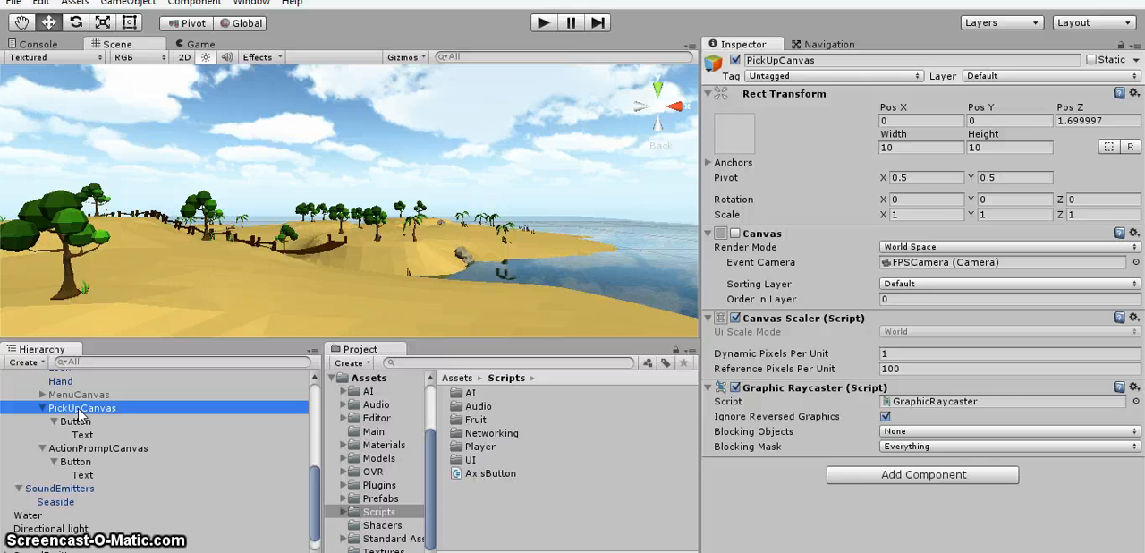
Step: Confirm the pickup label reads 'A Pick up' and the action label 'X Action'
left_click(82, 433)
type("A Pick up")
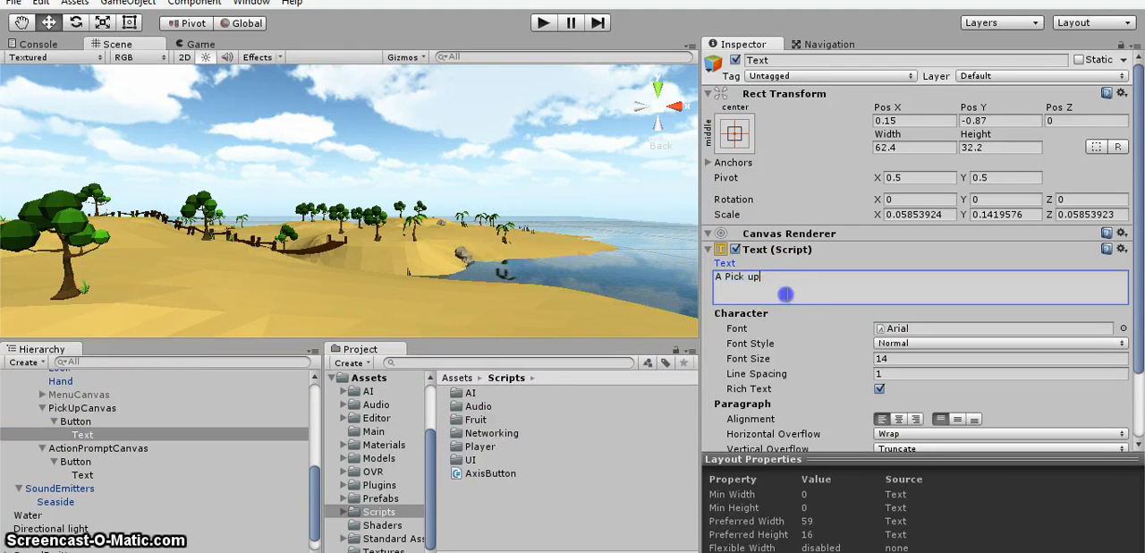
left_click(82, 474)
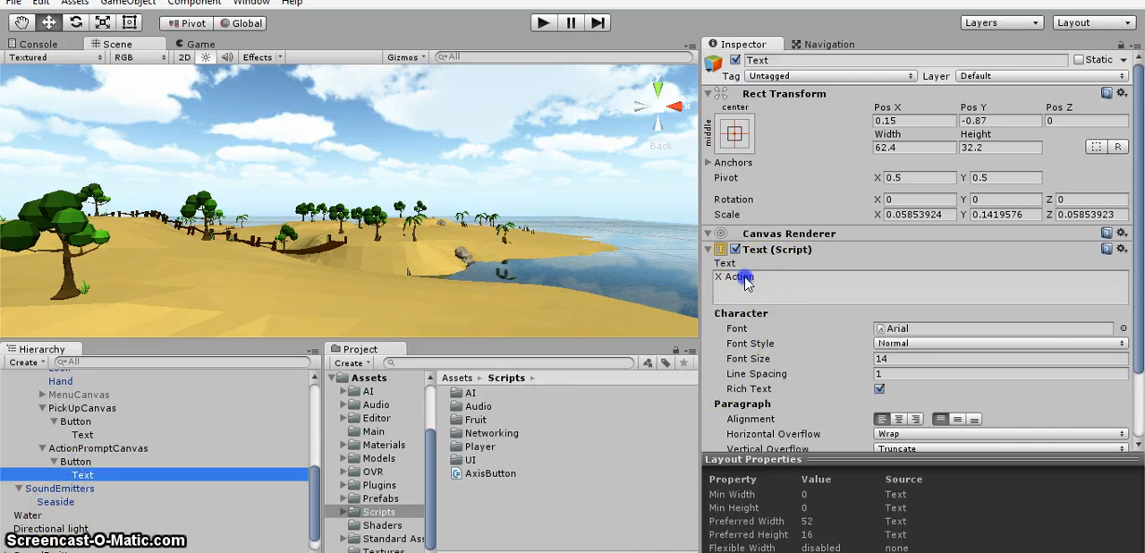
left_click(760, 276)
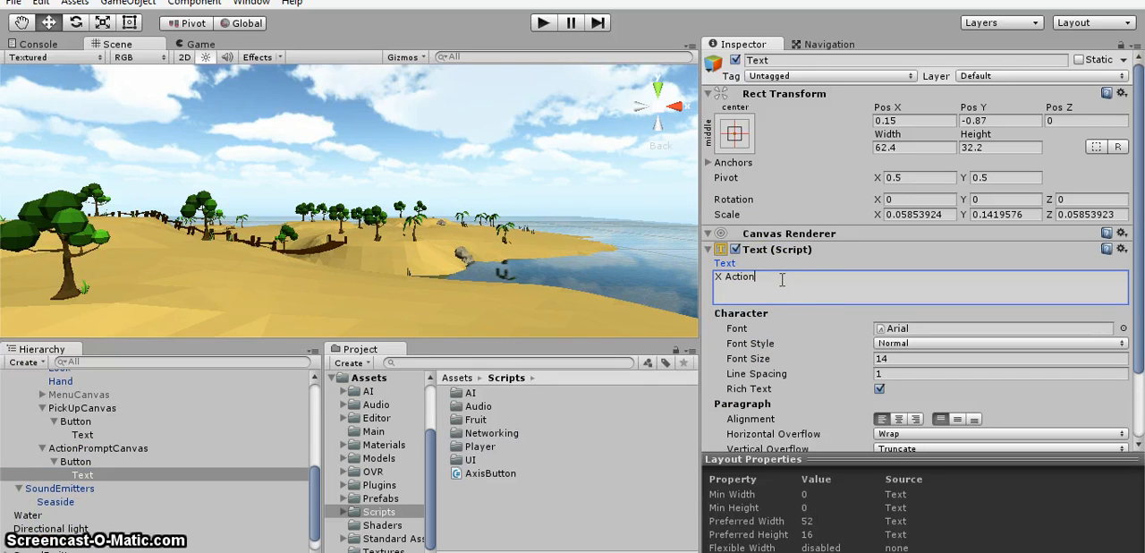
mouse_move(643, 313)
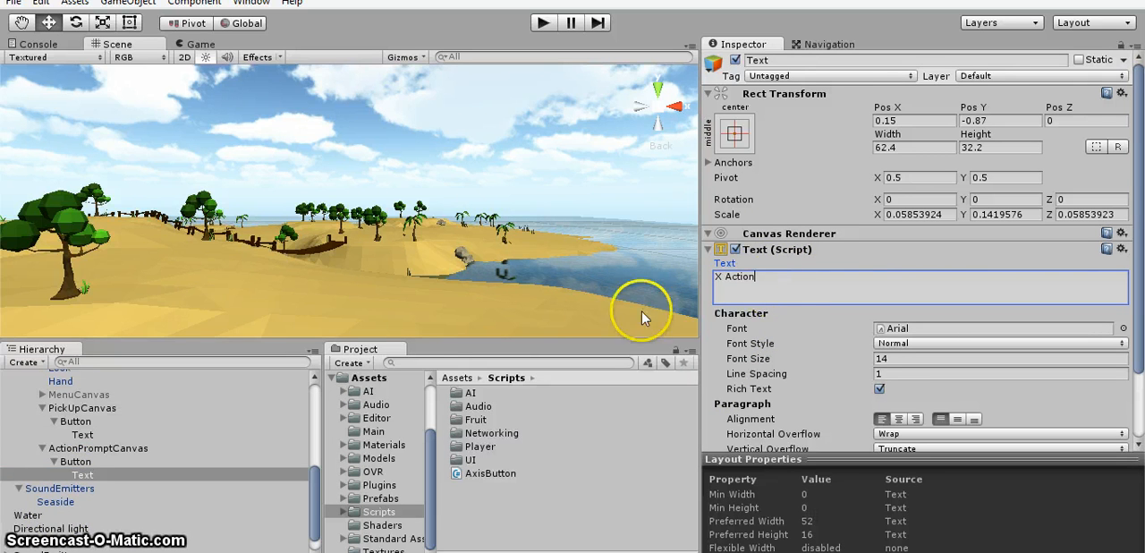
Step: Select the PalmTrees group and confirm the Assets/Prefabs PalmTree1 prefab is tagged 'tree'
scroll("down", 3)
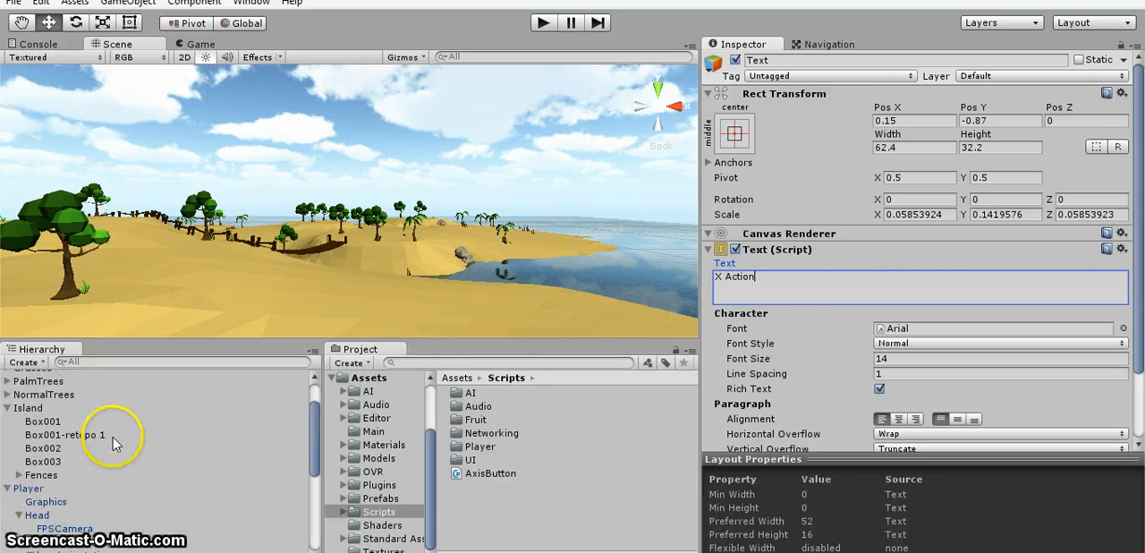
left_click(39, 432)
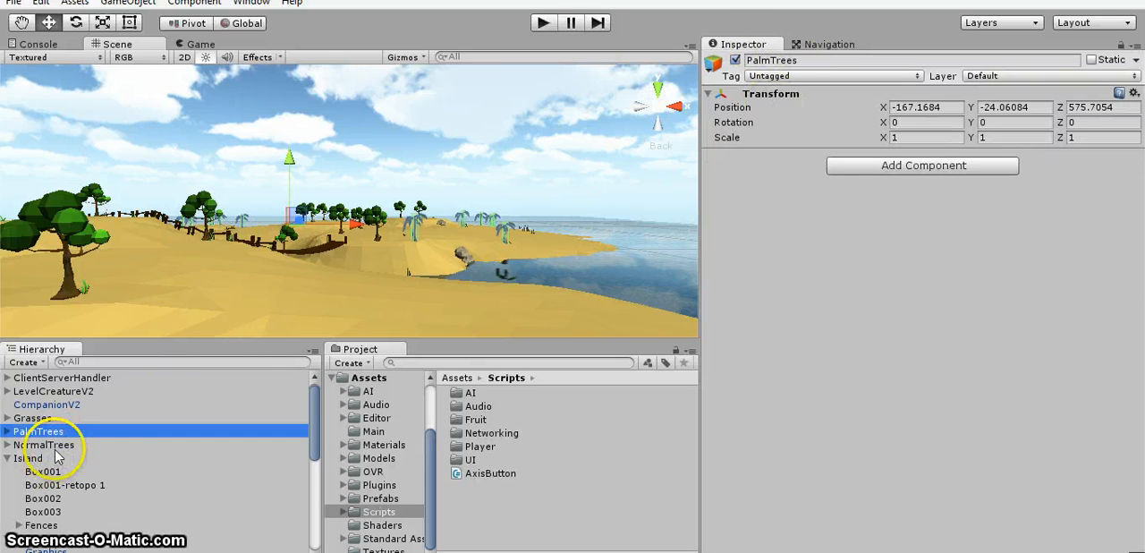
mouse_move(109, 451)
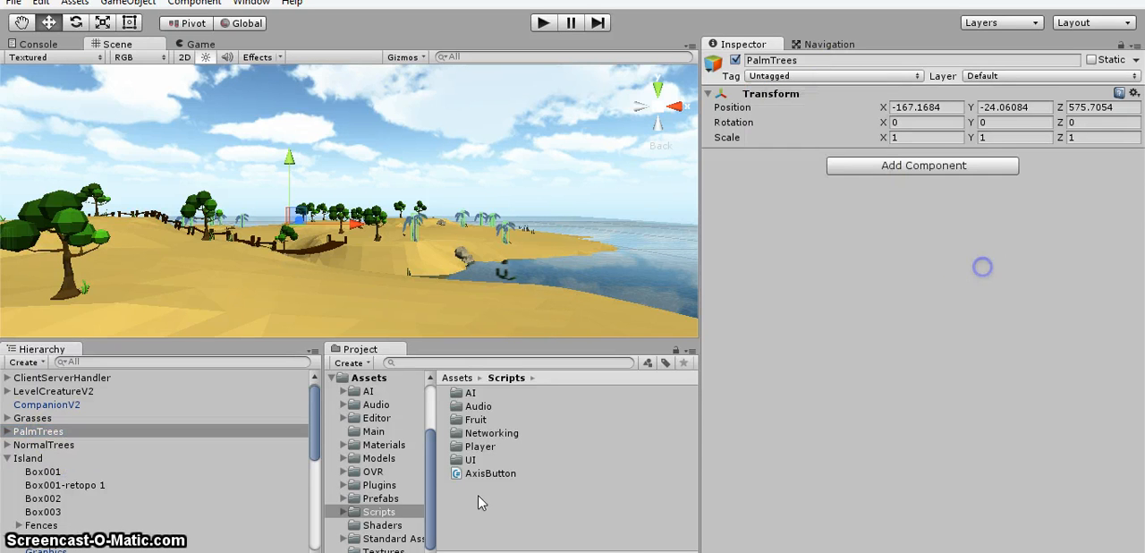
left_click(379, 497)
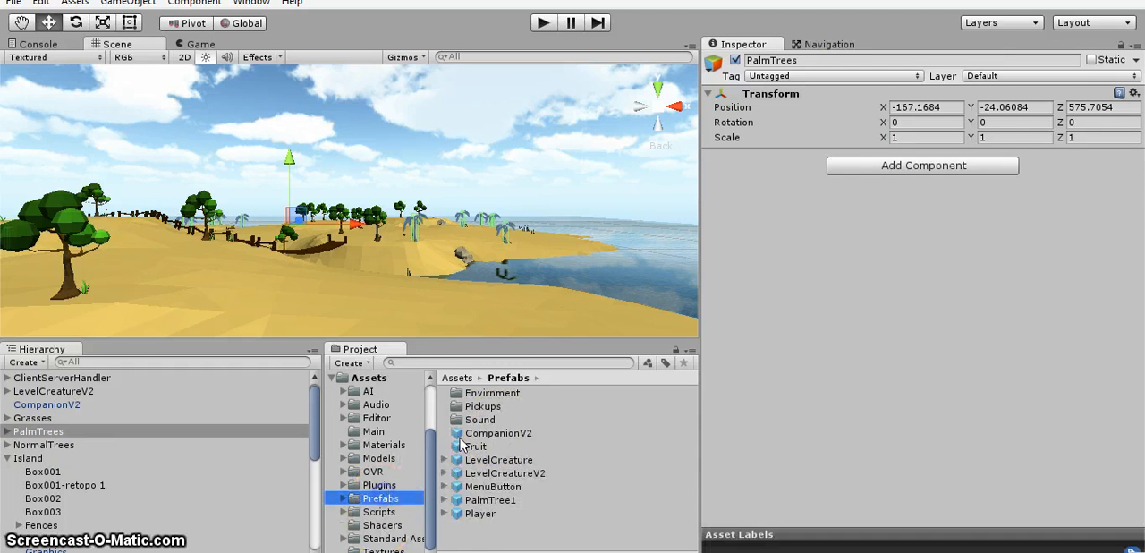
left_click(490, 500)
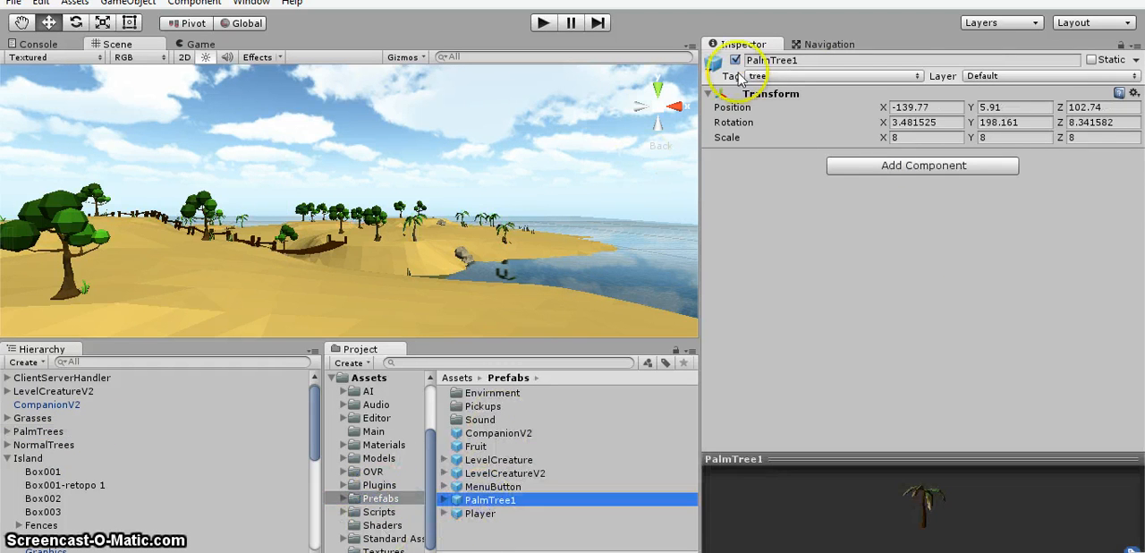
mouse_move(845, 89)
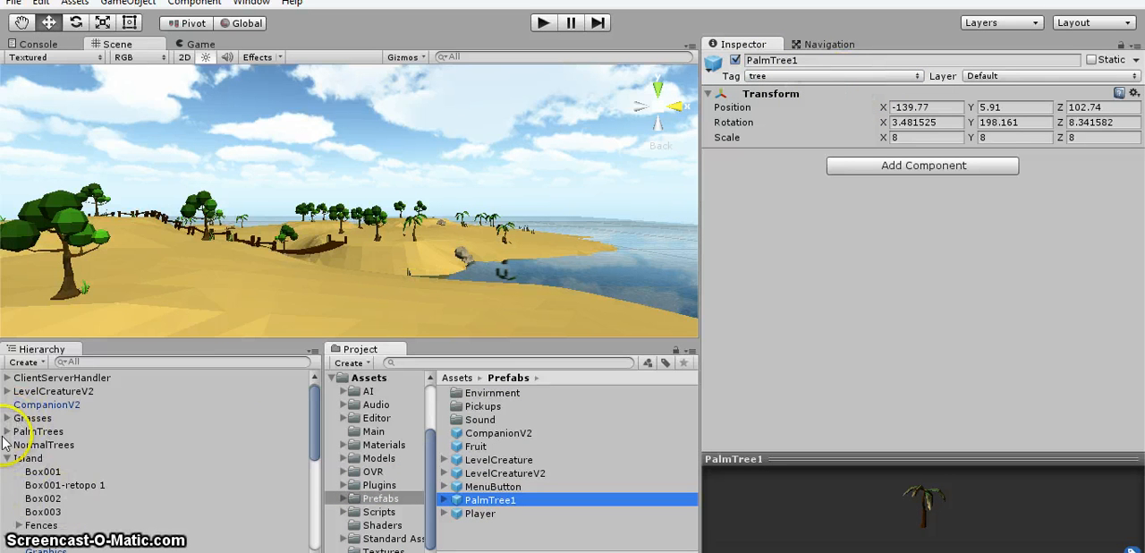
Step: Expand PalmTrees and confirm a placed PalmTree1 instance with Spawn Fruit also carries the 'tree' tag
left_click(50, 446)
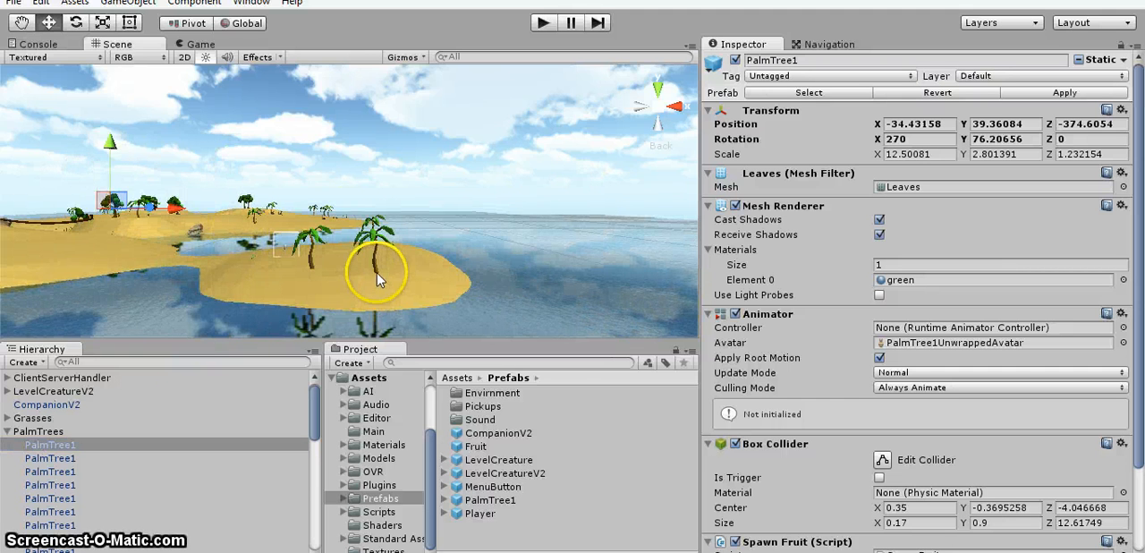
left_click(826, 76)
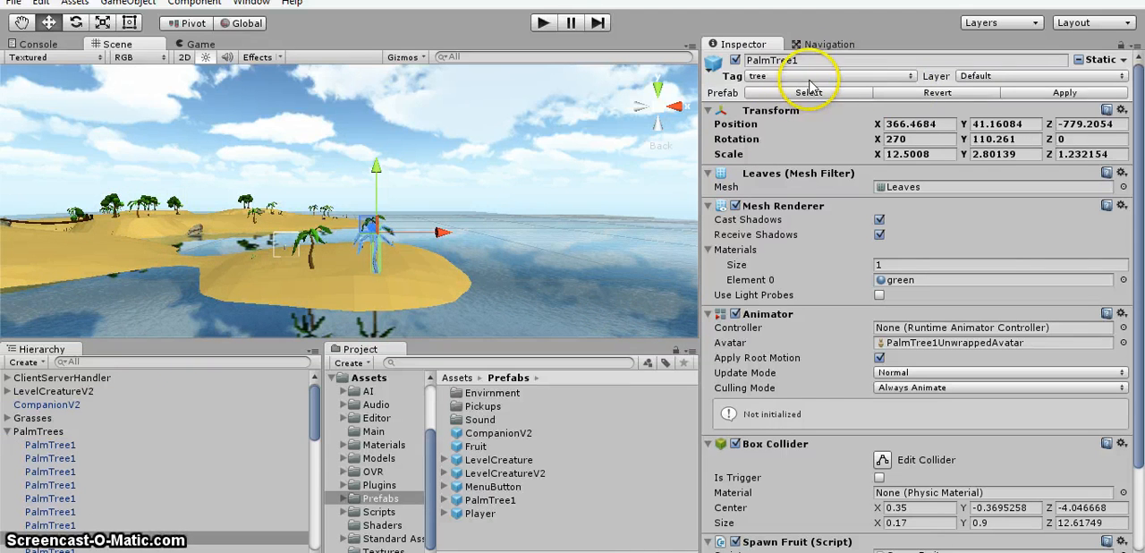